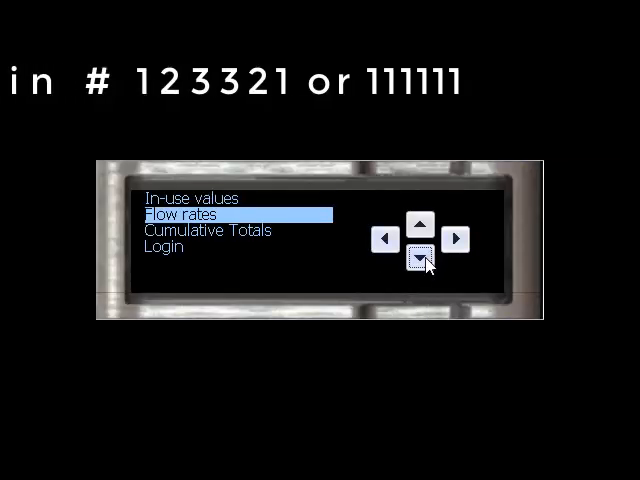
Enter the six-digit PIN via the Login entry so the menu unlocks and lists Product.
click(420, 256)
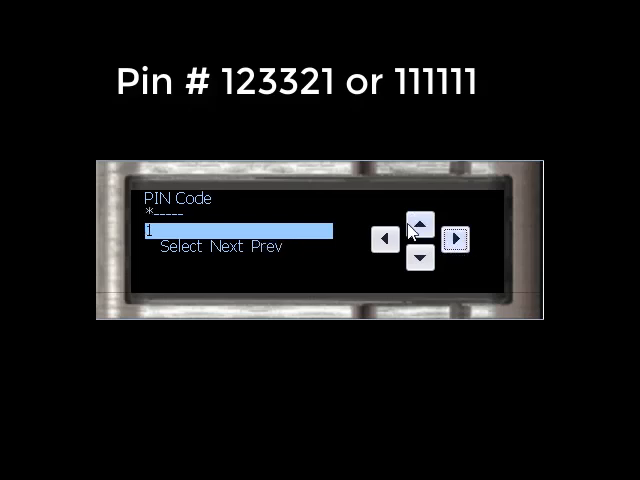
click(420, 220)
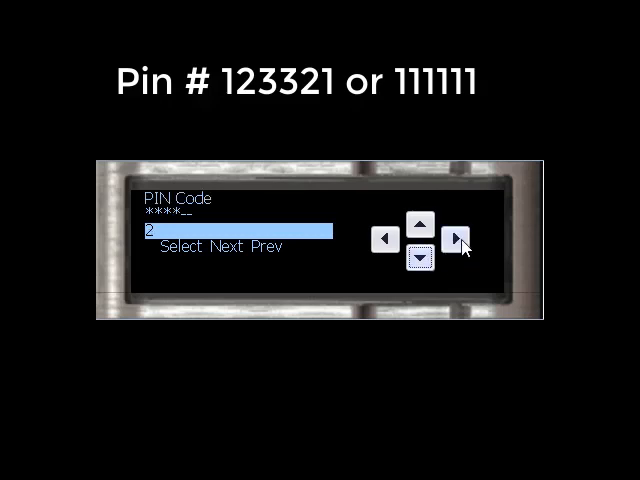
click(460, 238)
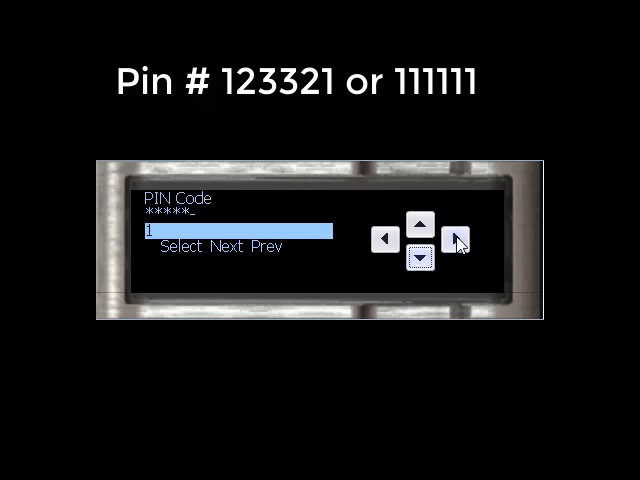
click(454, 238)
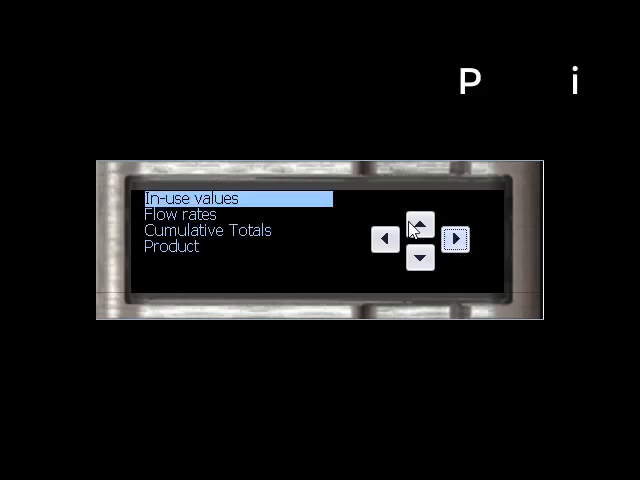
Navigate the main menu down to System and enter Device Setup showing Network 1 Connected at 127.0.0.1.
click(420, 260)
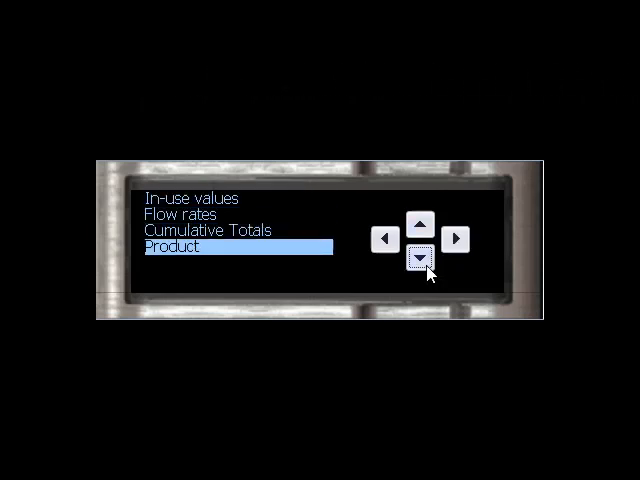
click(416, 260)
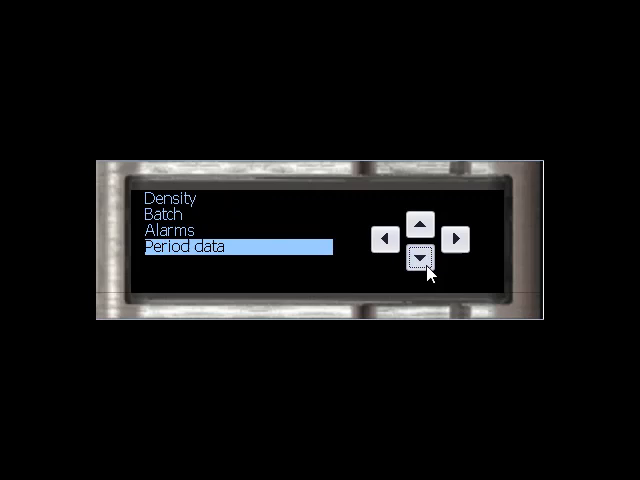
click(416, 260)
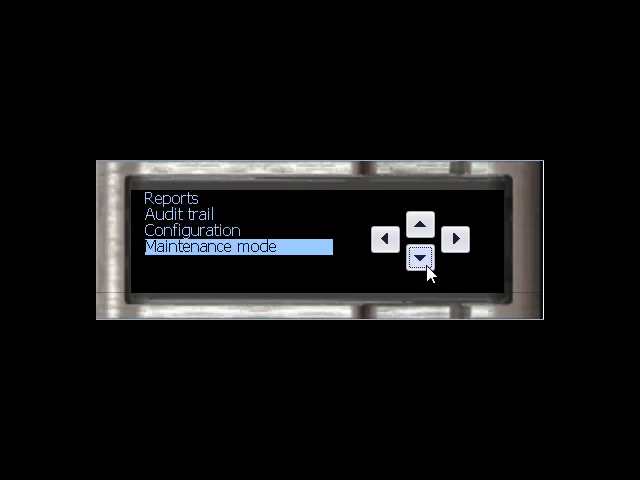
click(416, 260)
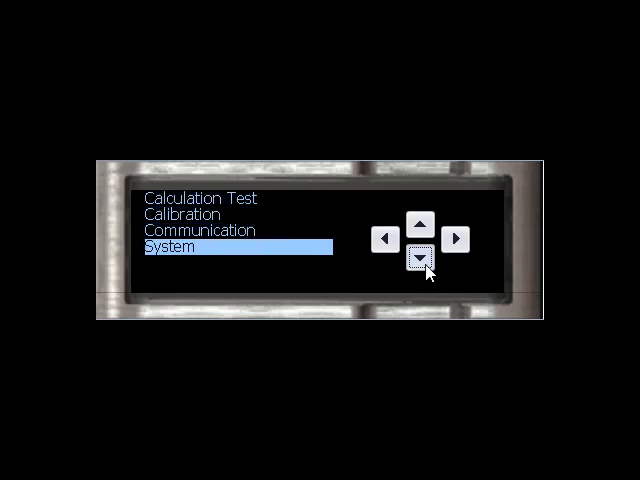
click(420, 256)
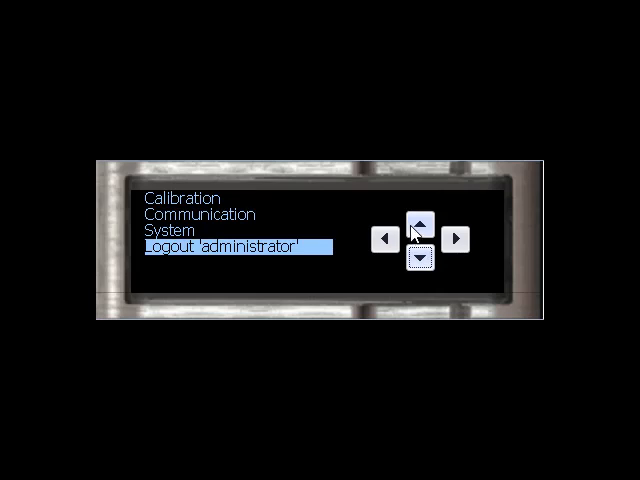
click(420, 222)
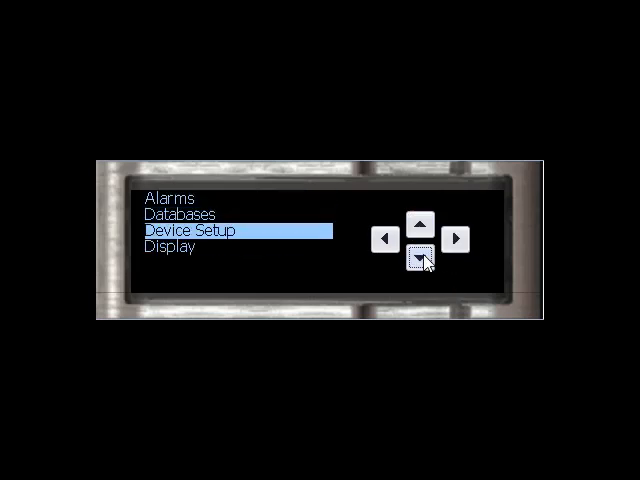
click(456, 240)
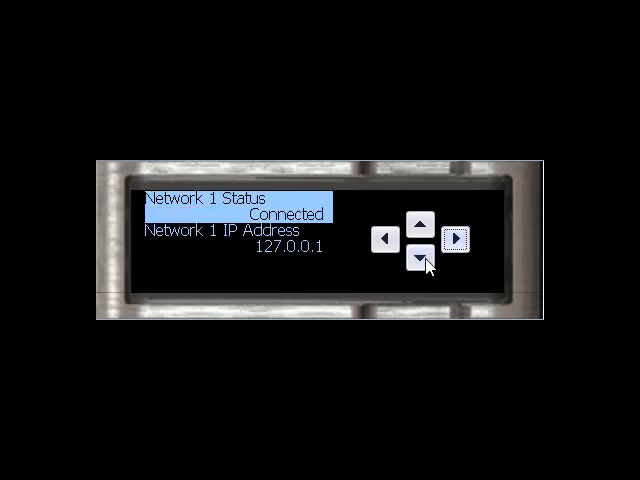
Edit and save the Network 1 IP address as 127.0.0.1, revealing subnet 255.255.255.0 and gateway 0.0.0.0.
click(418, 256)
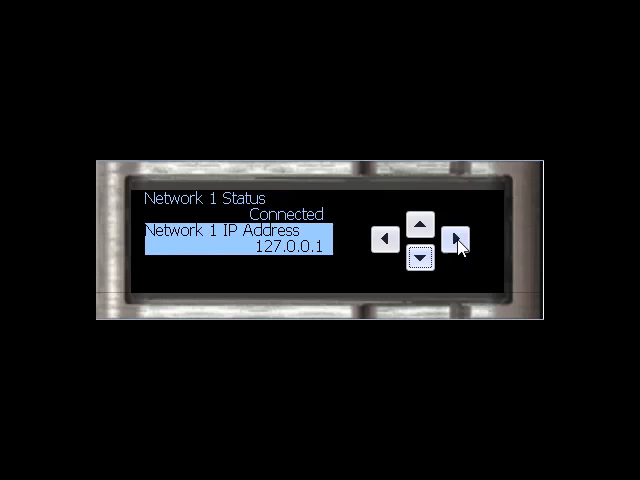
click(452, 240)
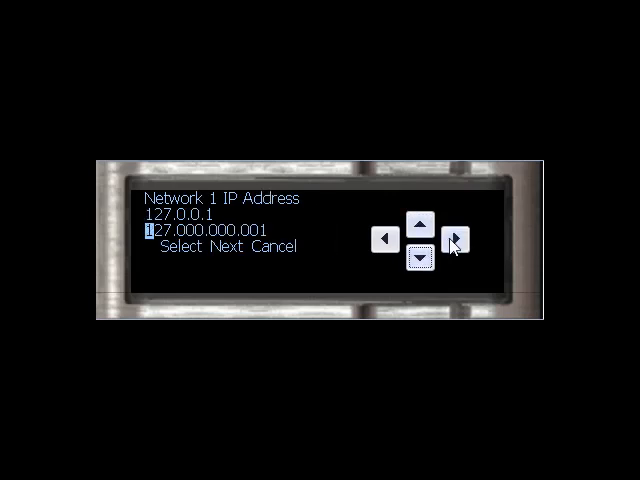
click(454, 240)
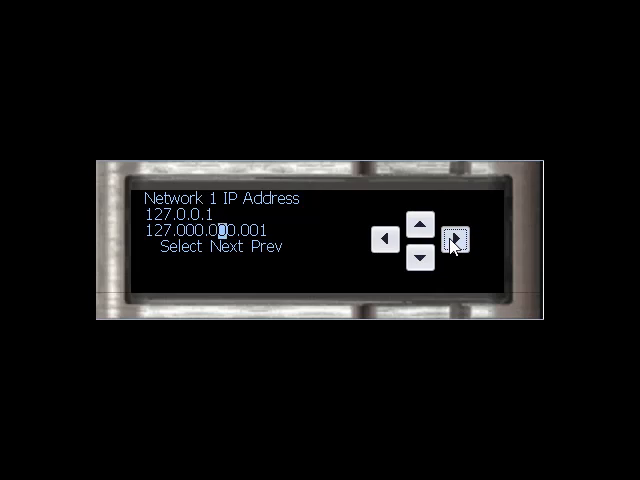
click(456, 240)
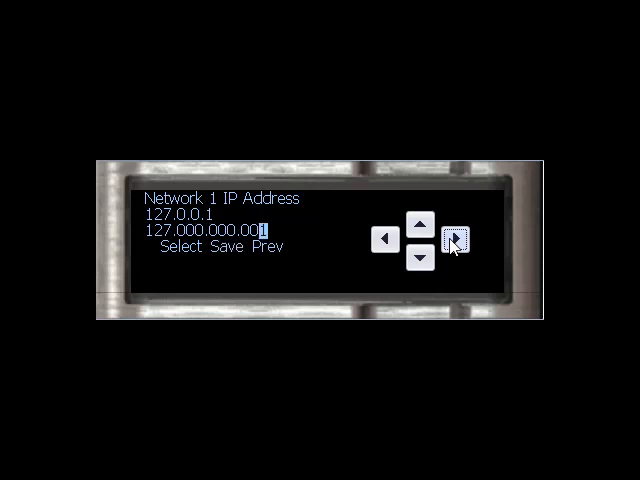
click(420, 256)
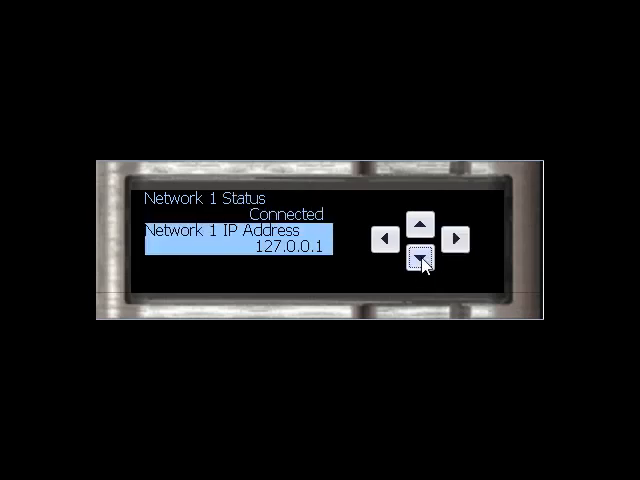
click(420, 260)
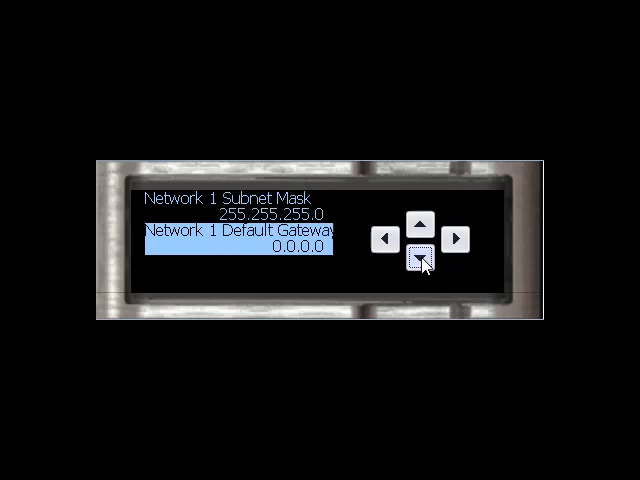
click(418, 260)
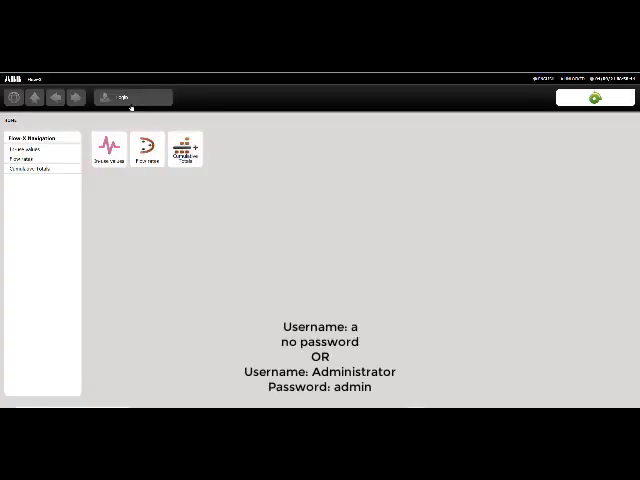
Sign in to the web interface as Administrator with password admin.
click(112, 96)
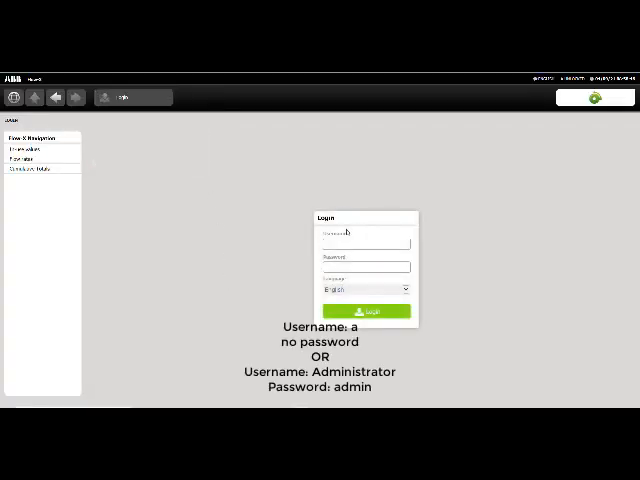
text(a)
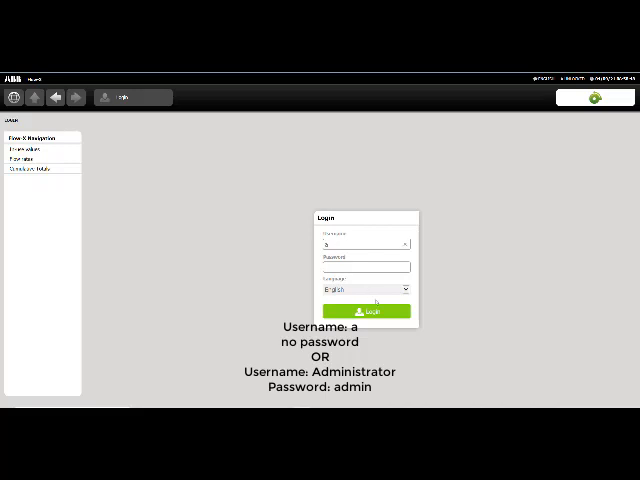
click(366, 310)
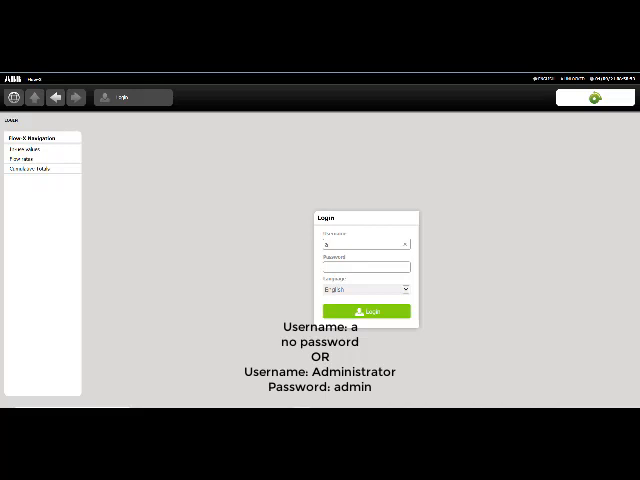
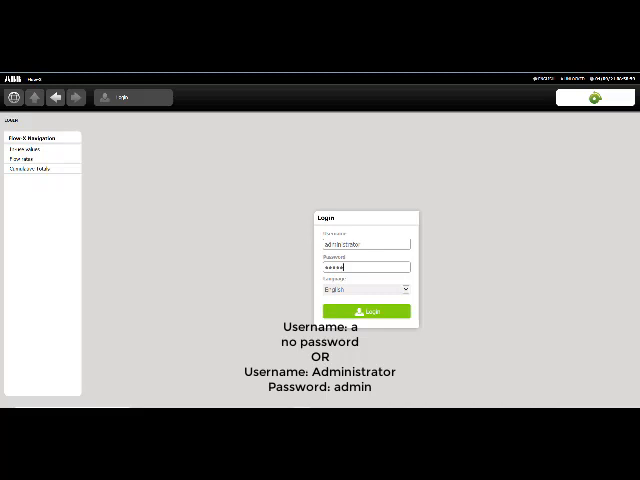
click(366, 310)
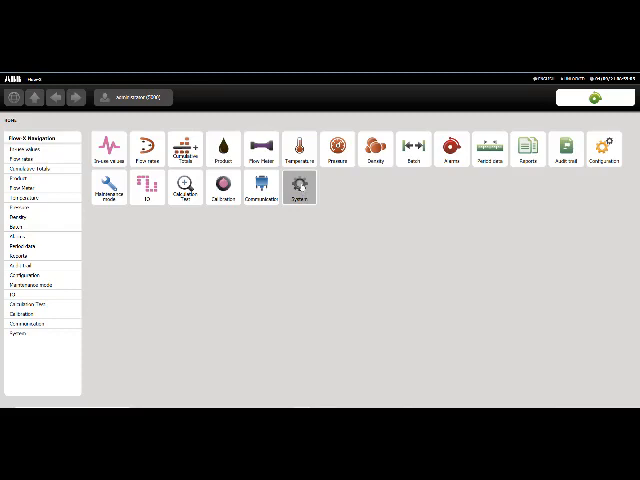
Go to the System Network page and start editing a Network 1 address field.
click(298, 190)
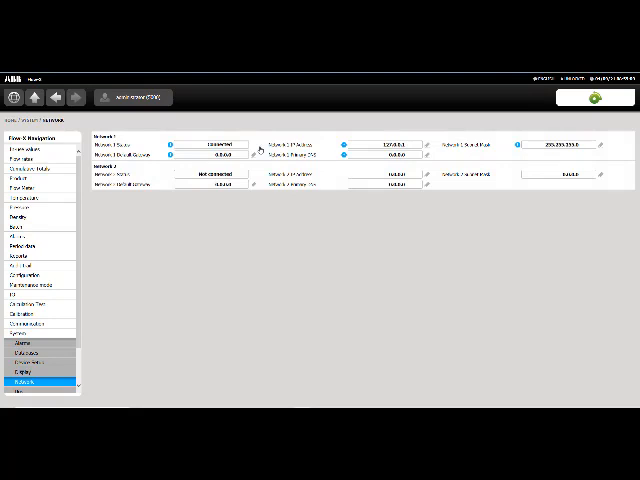
mouse_move(368, 148)
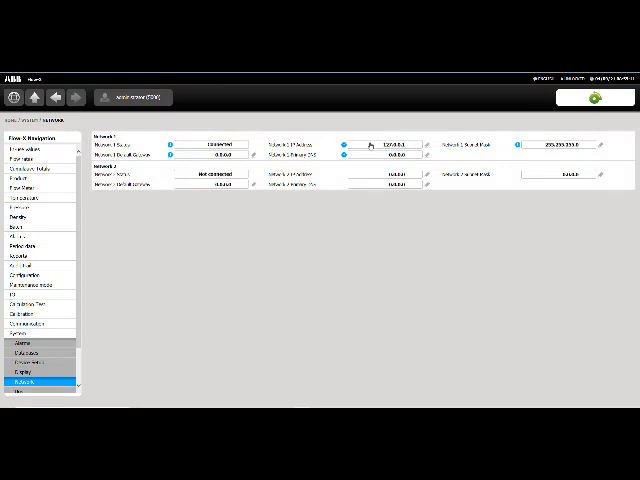
click(384, 146)
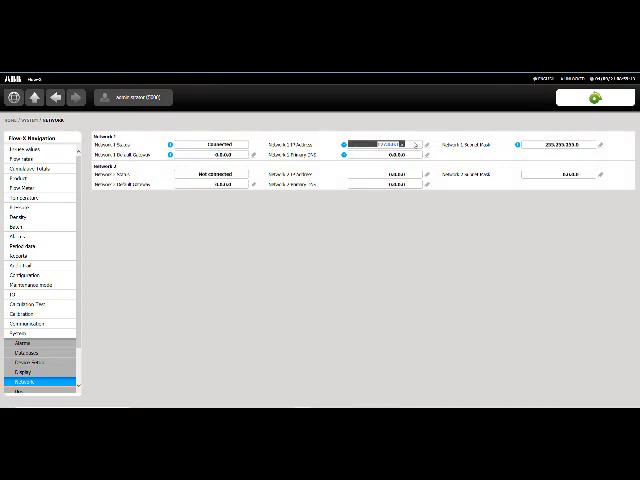